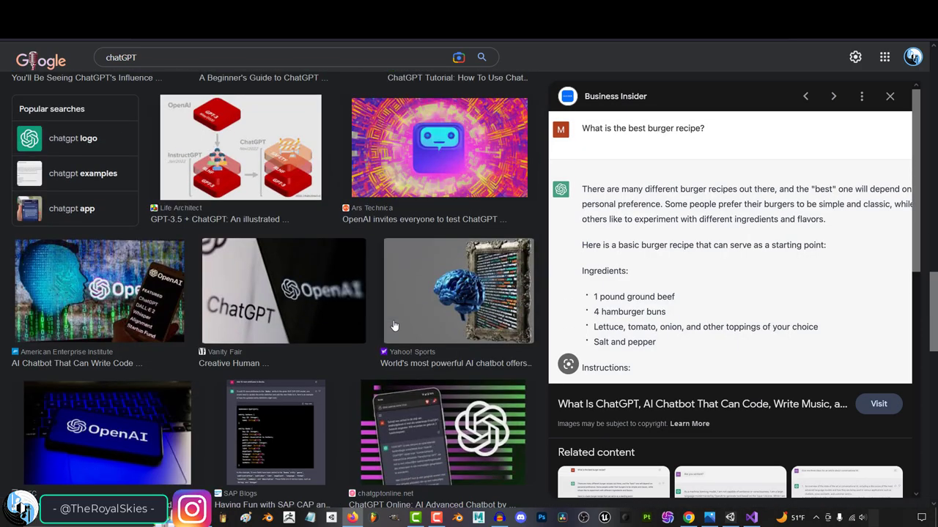
Search Google Images for 'chatGPT programming' and preview the ChatGPT Wikipedia image result.
{"action": "left_click", "coordinate": [286, 57]}
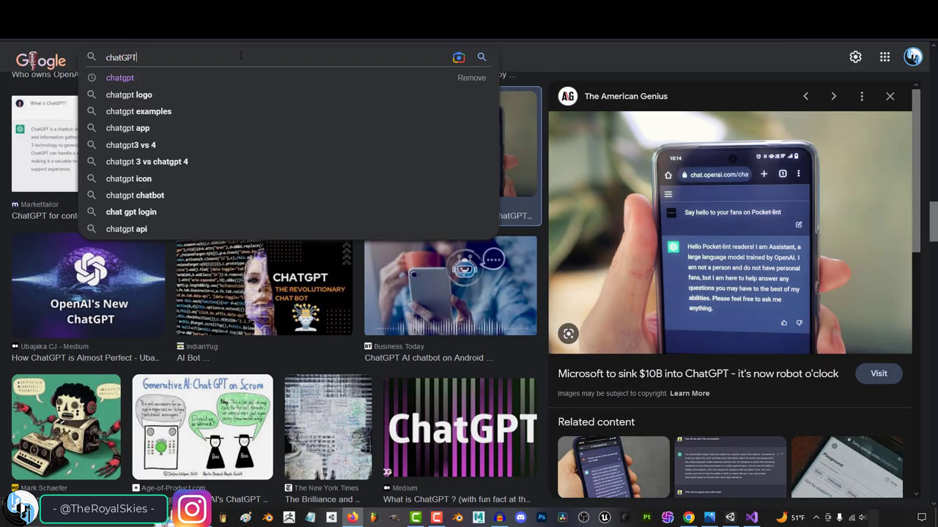
{"action": "type", "text": "programming"}
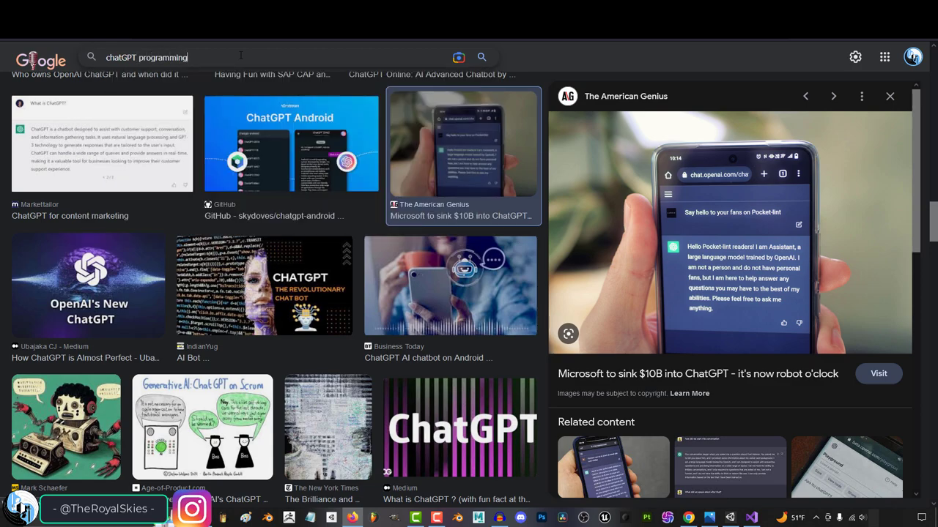
{"action": "left_click", "coordinate": [889, 97]}
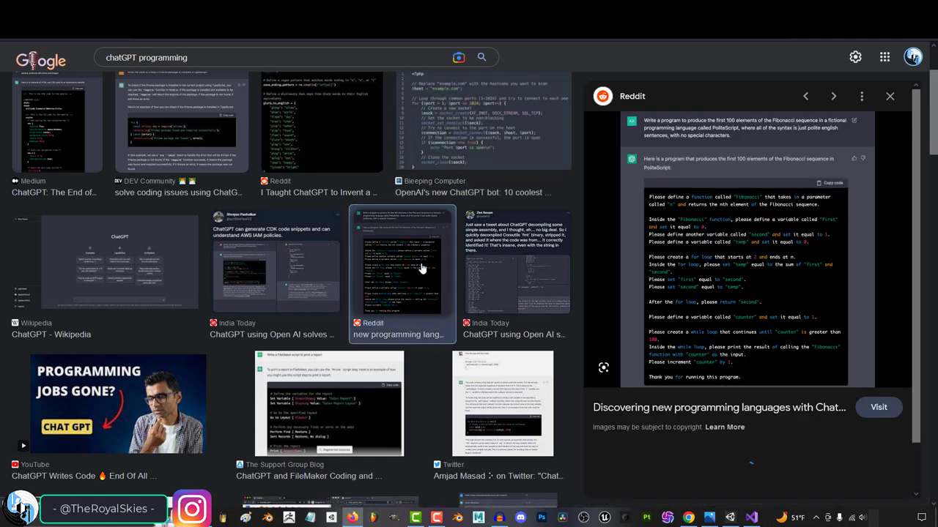
{"action": "scroll", "scroll_direction": "down", "scroll_amount": 3}
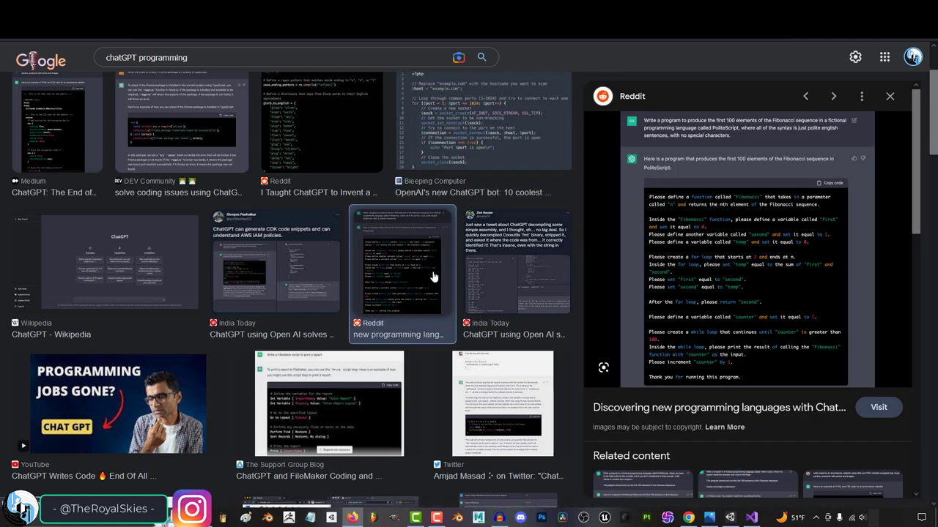
{"action": "left_click", "coordinate": [103, 260]}
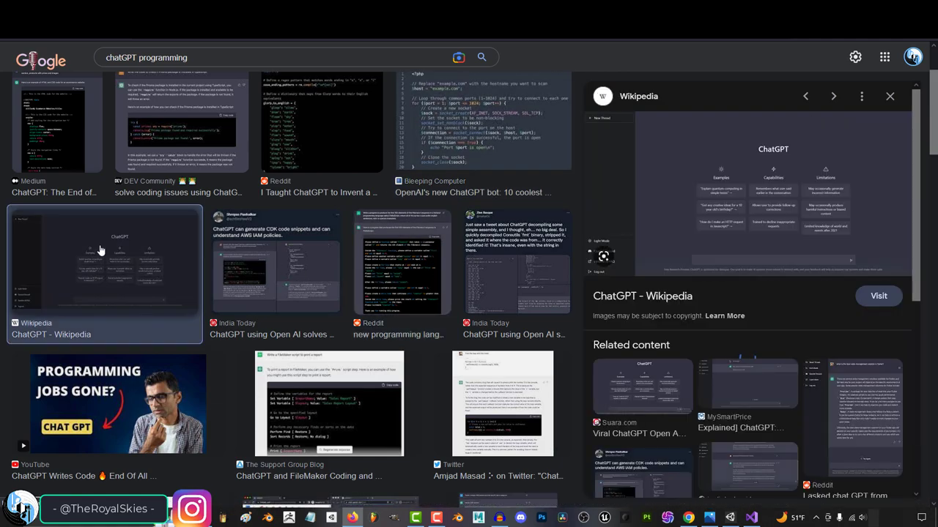
{"action": "scroll", "scroll_direction": "down", "scroll_amount": 3}
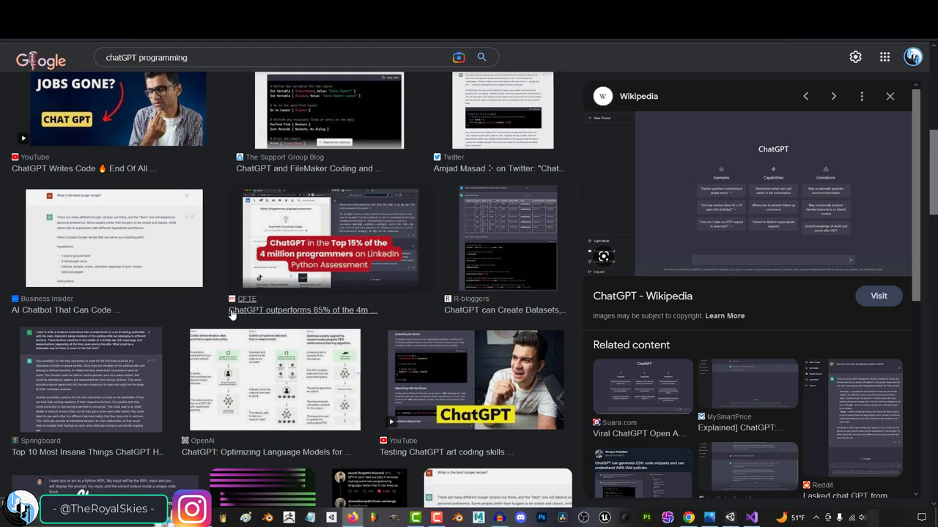
Search 'vanguard knights steam' and browse the Vanguard Knights Steam store page.
{"action": "type", "text": "vanguard knights steam"}
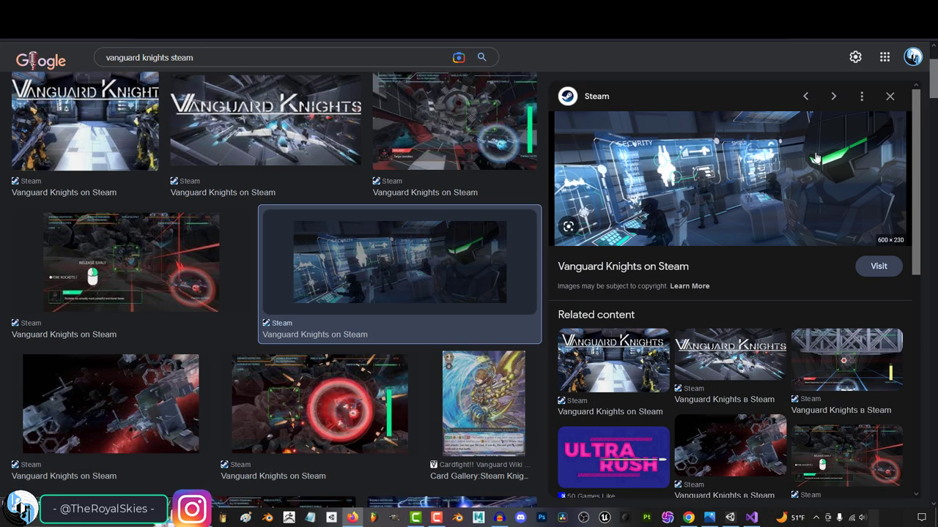
{"action": "left_click", "coordinate": [877, 266]}
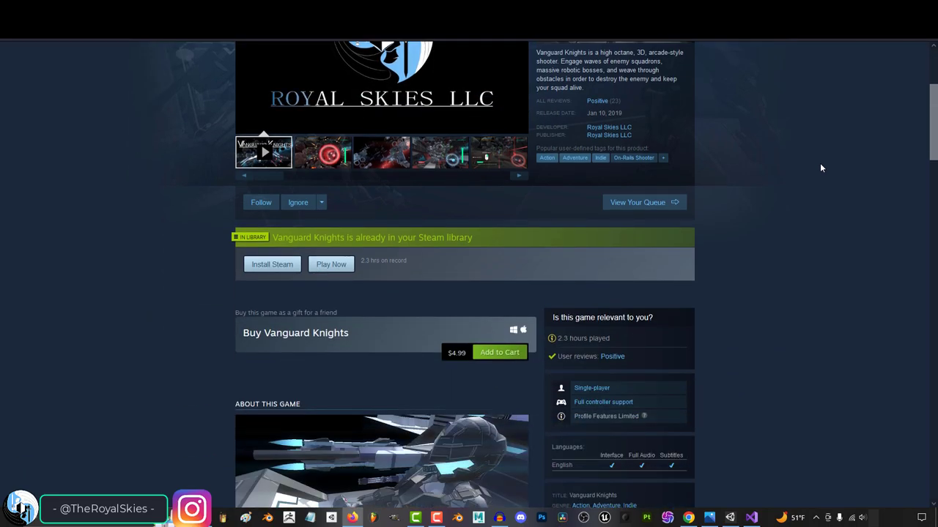
{"action": "scroll", "scroll_direction": "down", "scroll_amount": 3}
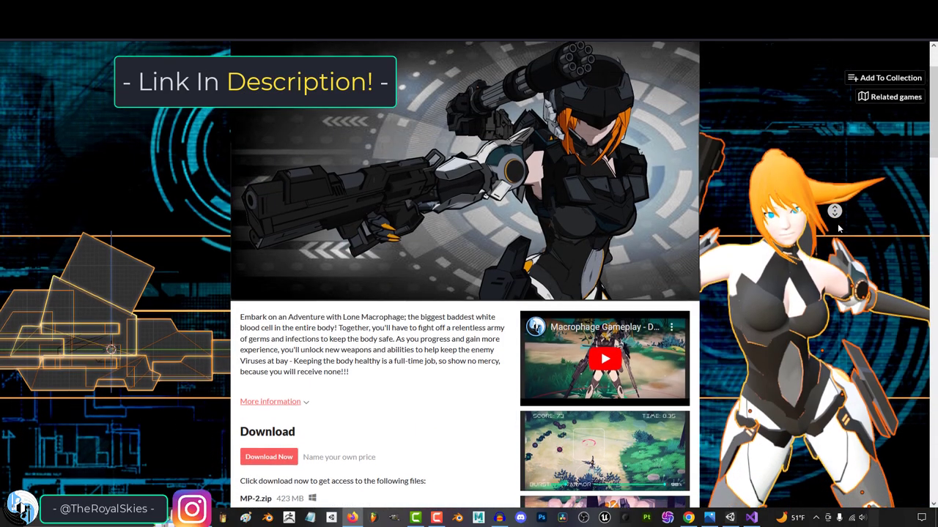
Scroll through the itch.io Lone Macrophage game page.
{"action": "scroll", "scroll_direction": "down", "scroll_amount": 3}
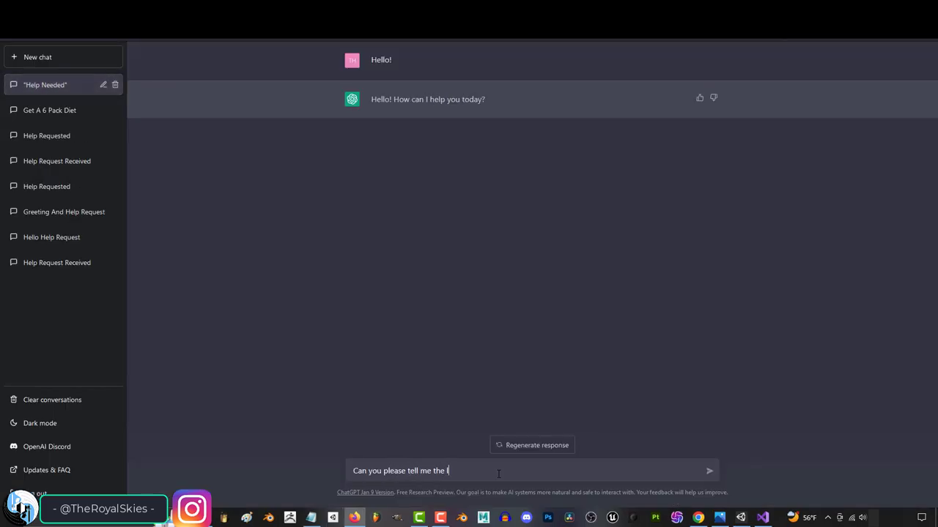
Ask ChatGPT for Unity C# code rotating an object at speed .5 per frame on y, and read the RotateAround answer.
{"action": "key", "text": "Backspace"}
{"action": "type", "text": "code for making an obj"}
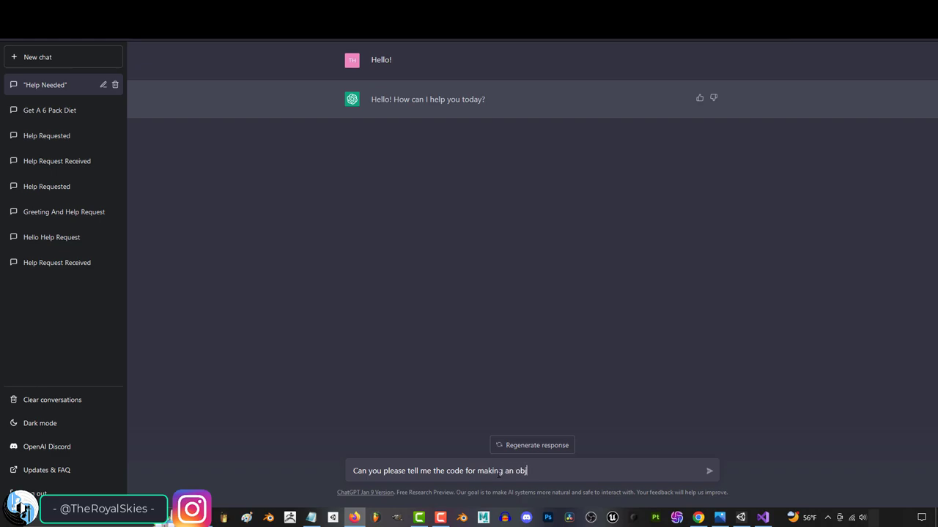
{"action": "type", "text": "ect rotate at a speed of .5 every frame on the"}
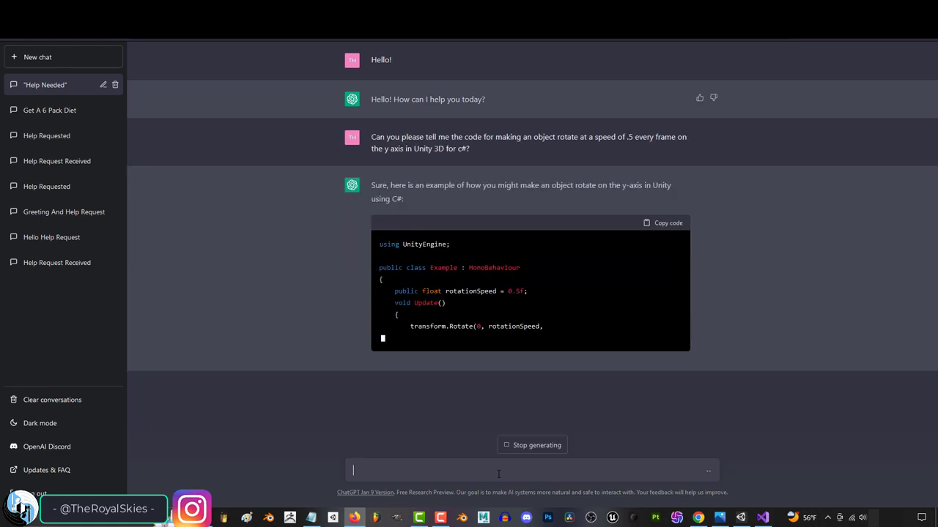
{"action": "scroll", "scroll_direction": "down", "scroll_amount": 3}
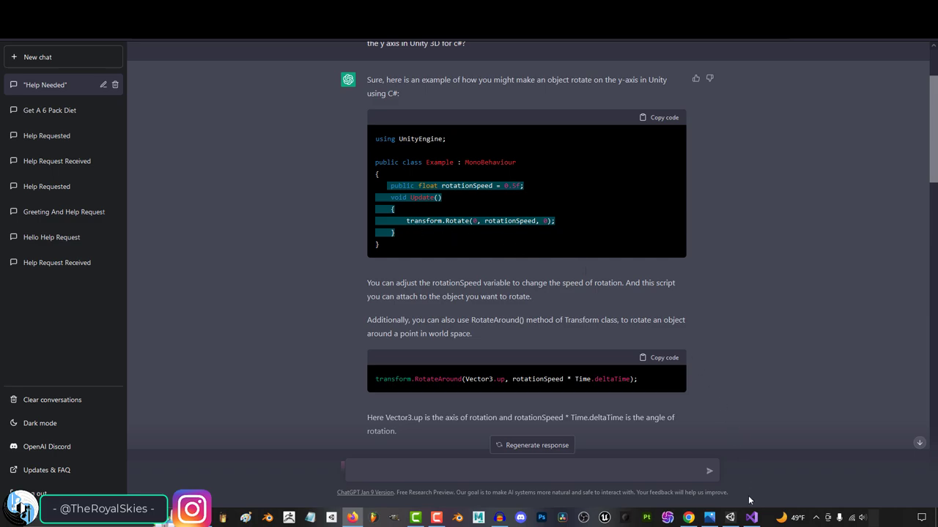
{"action": "left_click", "coordinate": [750, 519]}
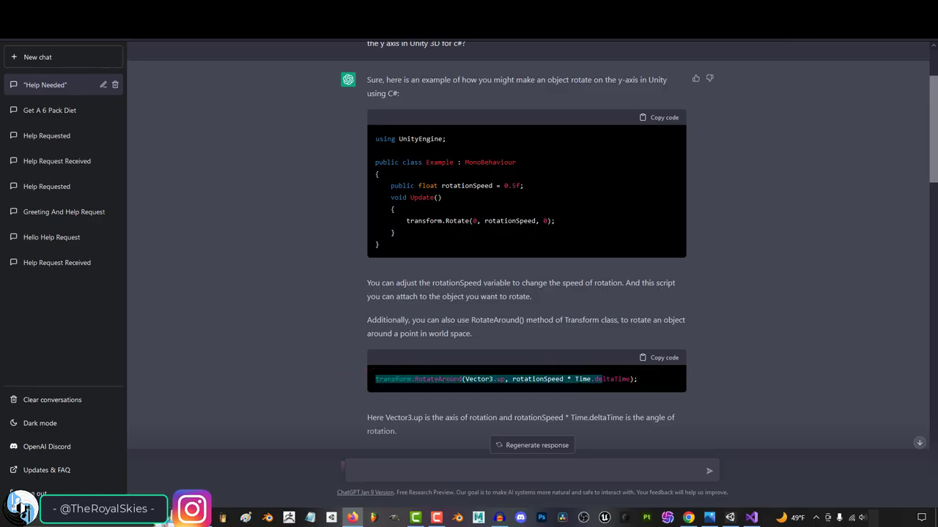
{"action": "left_click", "coordinate": [659, 388]}
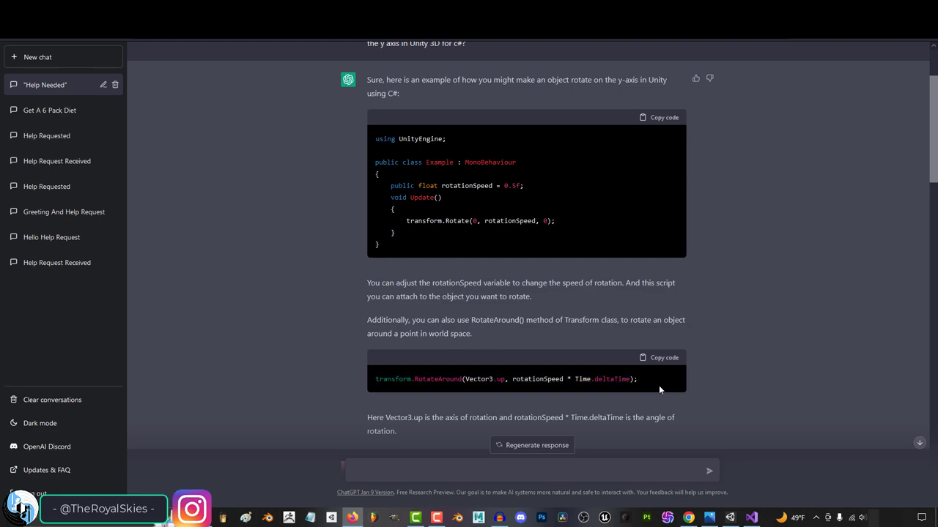
Ask ChatGPT for Unity 3D C# code moving an object to position -41x, 1y, -6z.
{"action": "type", "text": "Can you please"}
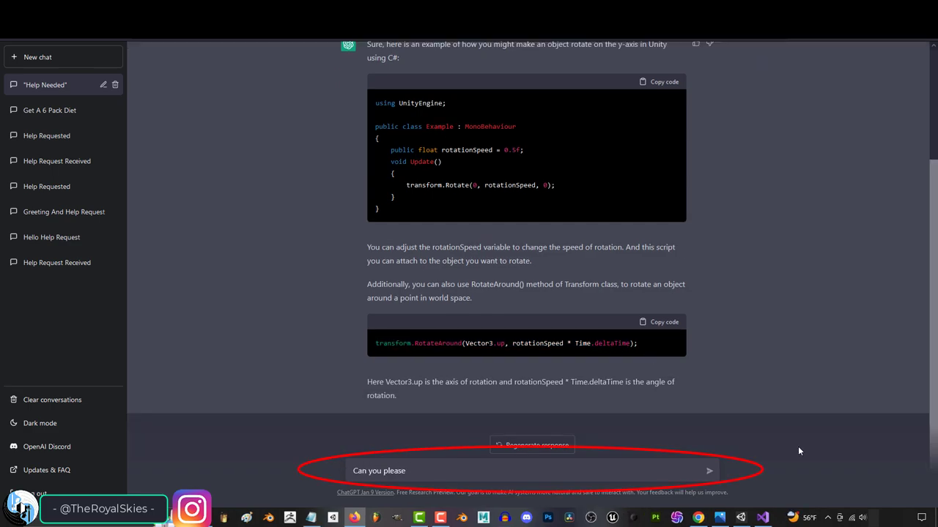
{"action": "type", "text": "tell me the code to make an object m"}
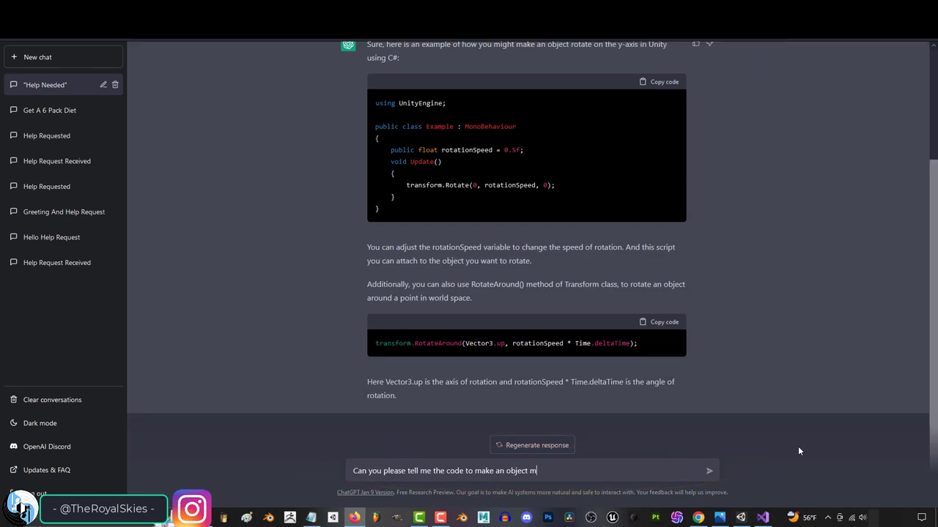
{"action": "type", "text": "ove to position -41x, 1y, and -6z"}
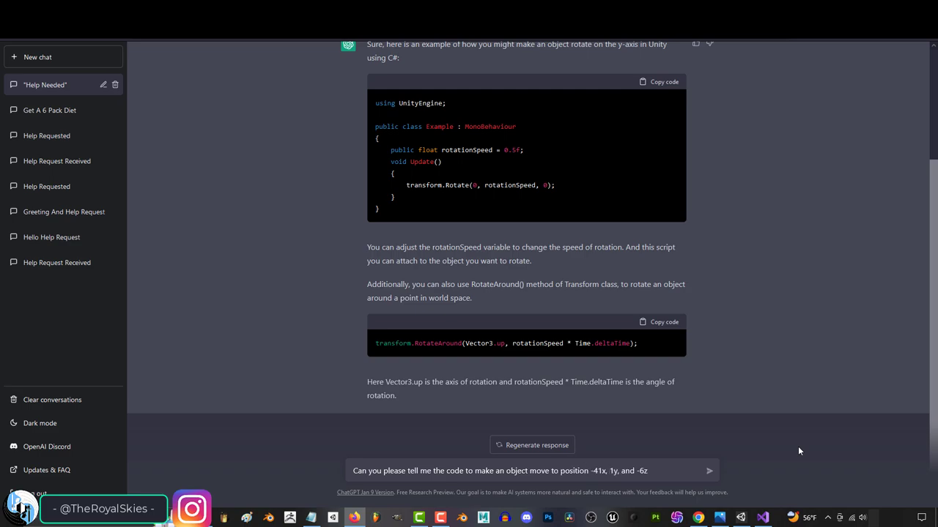
{"action": "type", "text": "in Unity 3D for c#"}
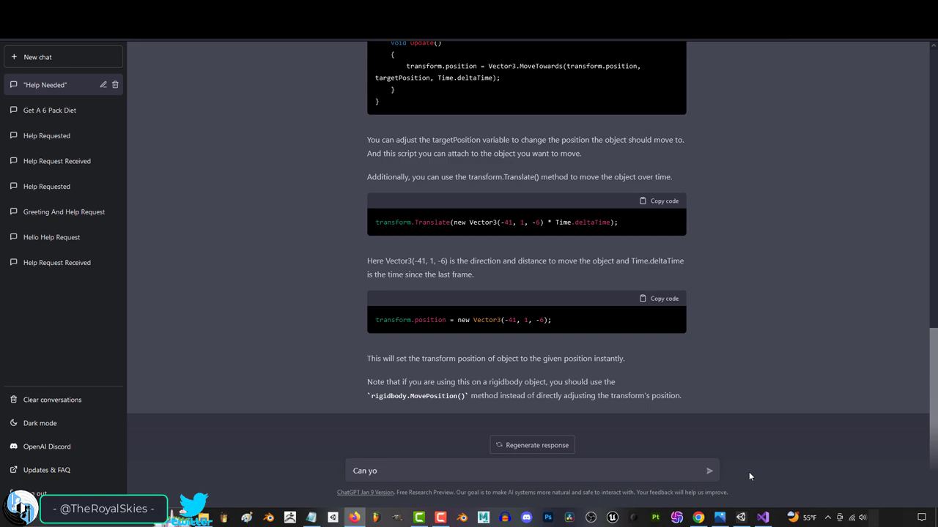
Ask ChatGPT for a Unity 3D C# script with a list 'Database' of 10 values that sorts itself.
{"action": "type", "text": "u write me the c# code for a Unity"}
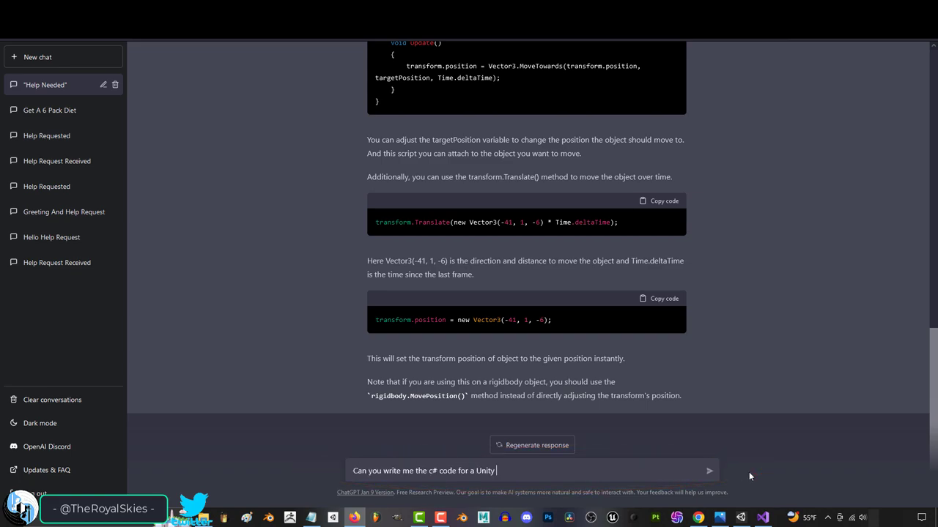
{"action": "type", "text": "3D script"}
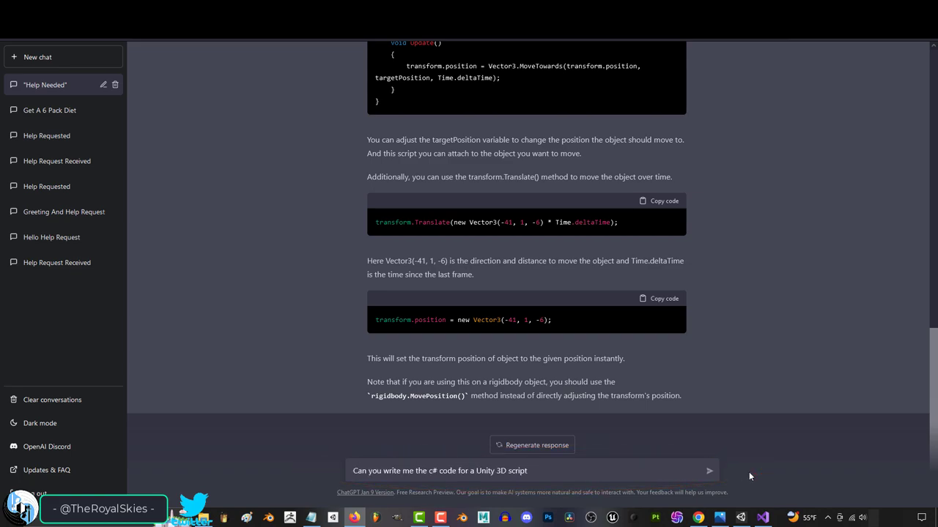
{"action": "type", "text": "that contains a list vari"}
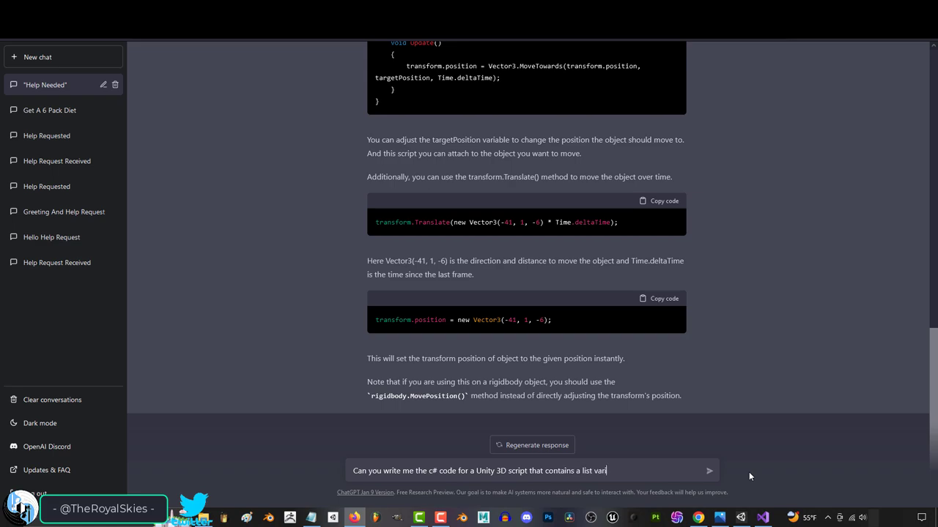
{"action": "type", "text": "iable named \"Database\" that contains 10 values,"}
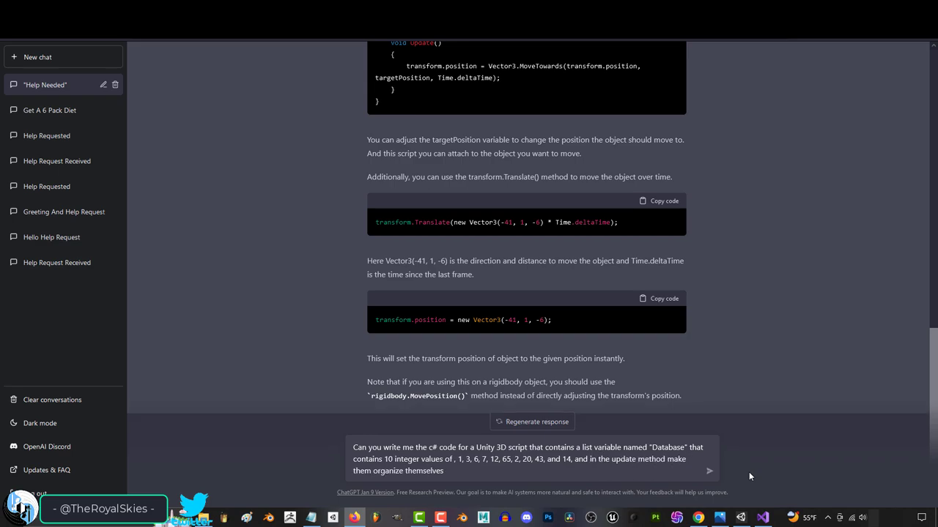
{"action": "type", "text": "from"}
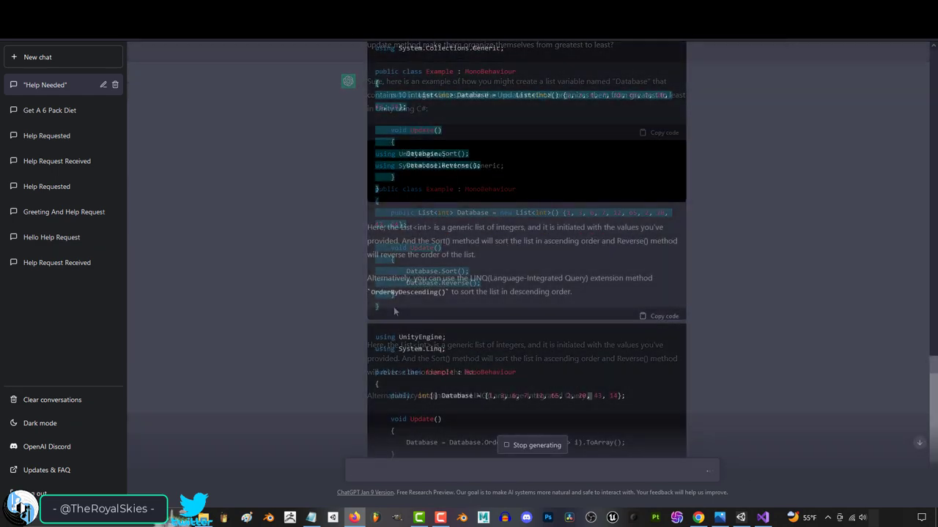
{"action": "scroll", "scroll_direction": "down", "scroll_amount": 3}
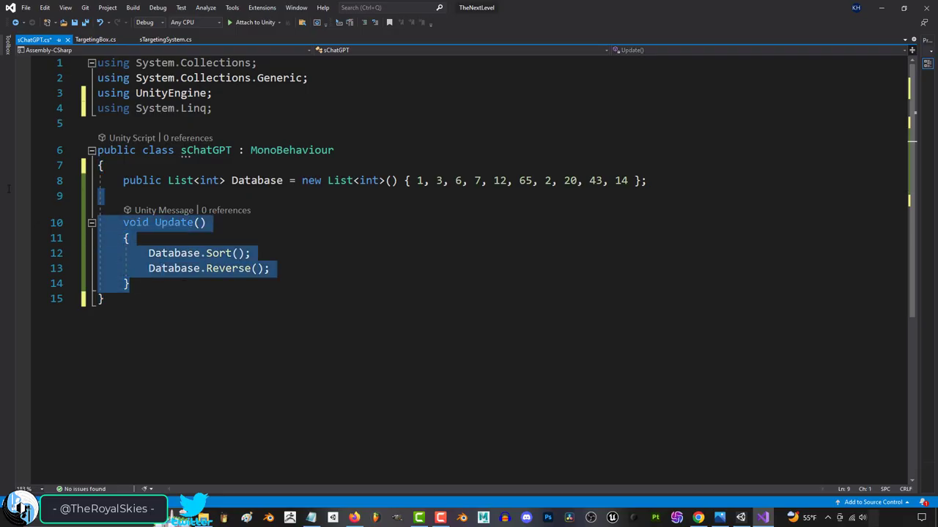
Place ChatGPT's Database sorting code into the sChatGPT.cs script in Visual Studio.
{"action": "left_click", "coordinate": [740, 518]}
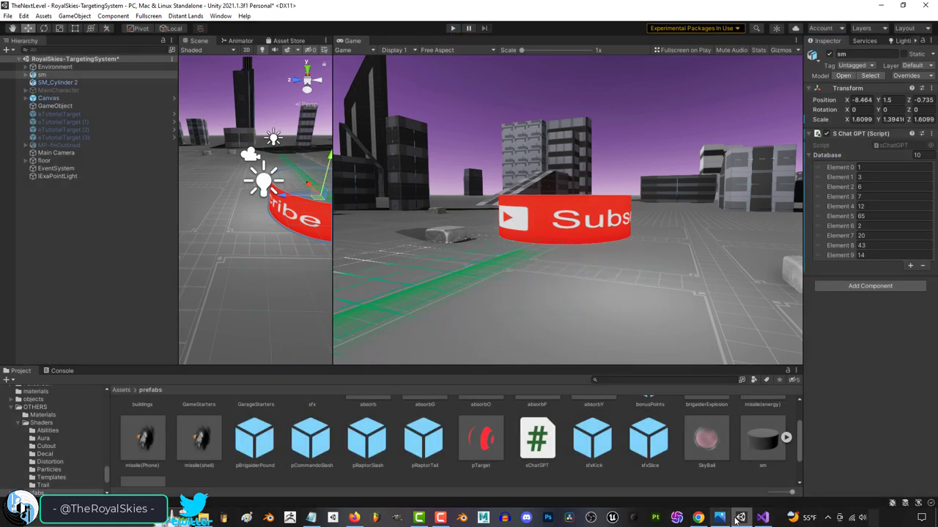
Inspect the Database values in Unity, then read the Spawner question thread on Unity Forums.
{"action": "left_click", "coordinate": [740, 518]}
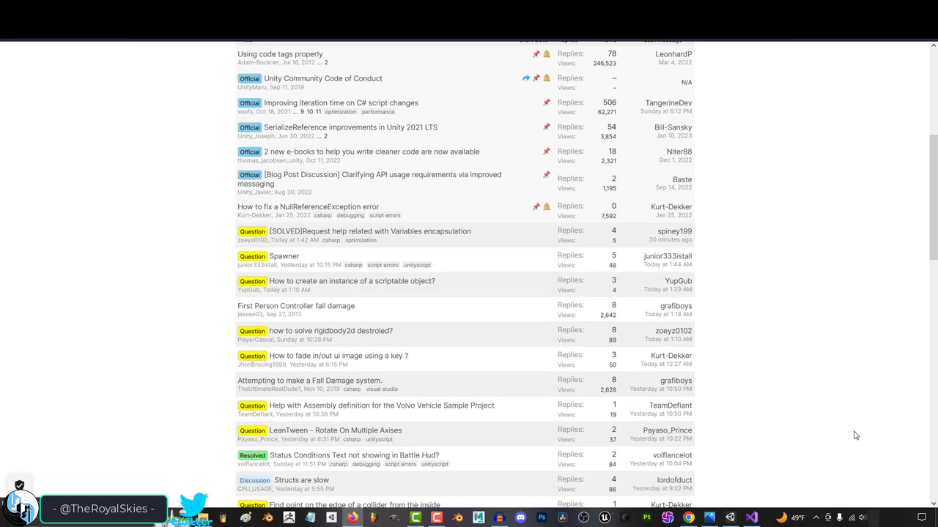
{"action": "left_click", "coordinate": [285, 255]}
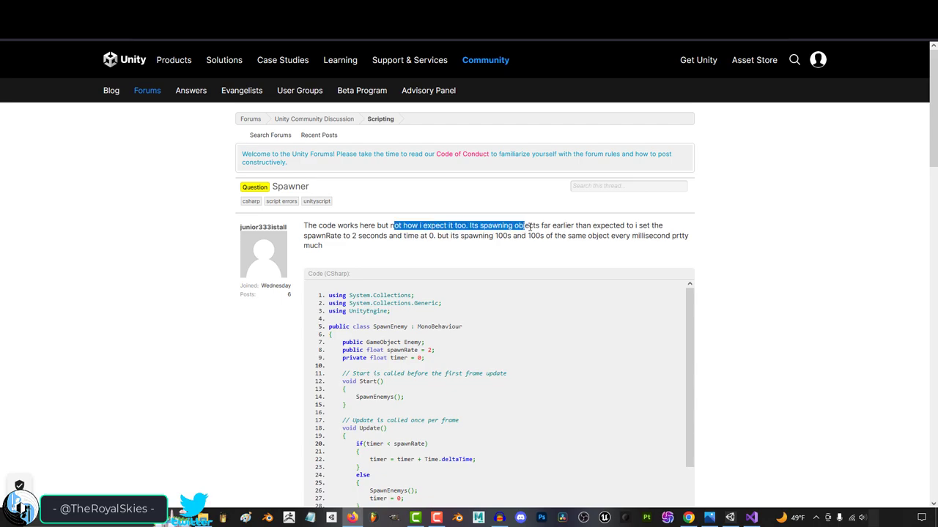
{"action": "scroll", "scroll_direction": "down", "scroll_amount": 3}
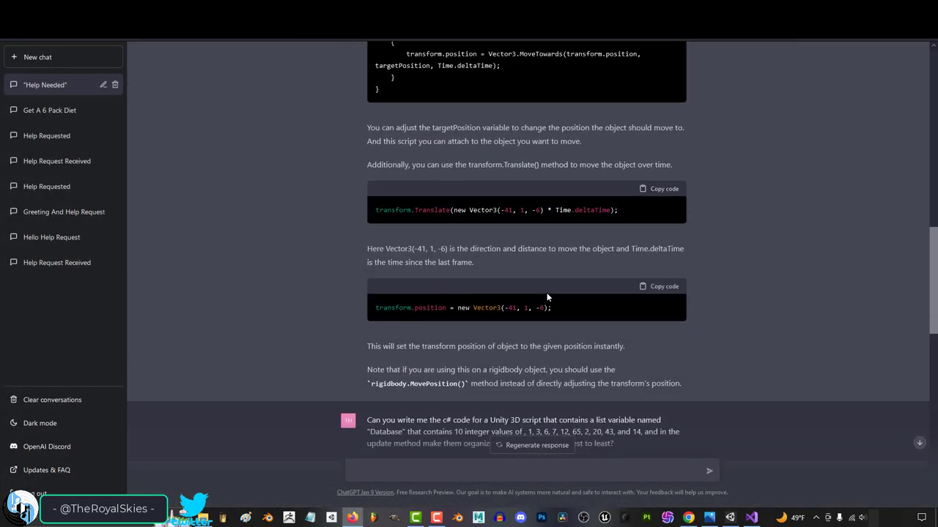
Review the sorting answer and reply to ChatGPT with 'You ARE WRONG!!!!!!!!!'.
{"action": "scroll", "scroll_direction": "down", "scroll_amount": 3}
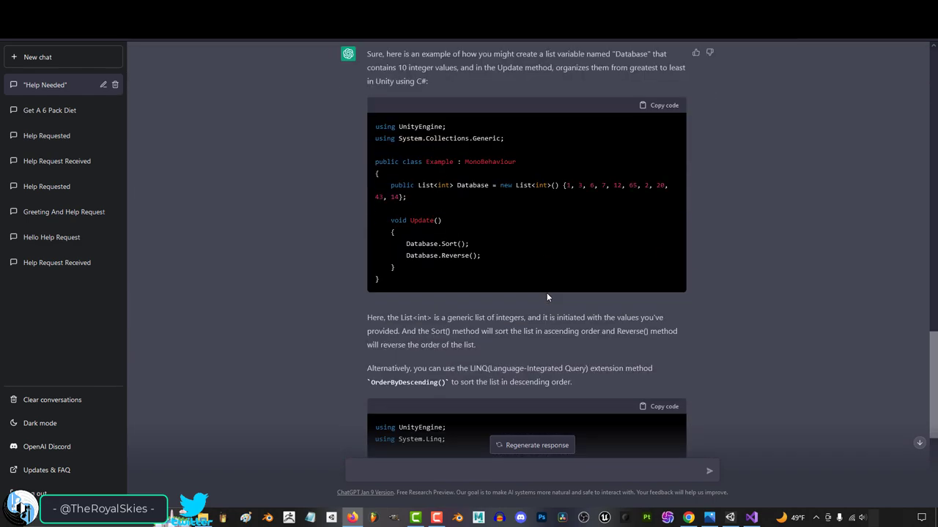
{"action": "scroll", "scroll_direction": "down", "scroll_amount": 3}
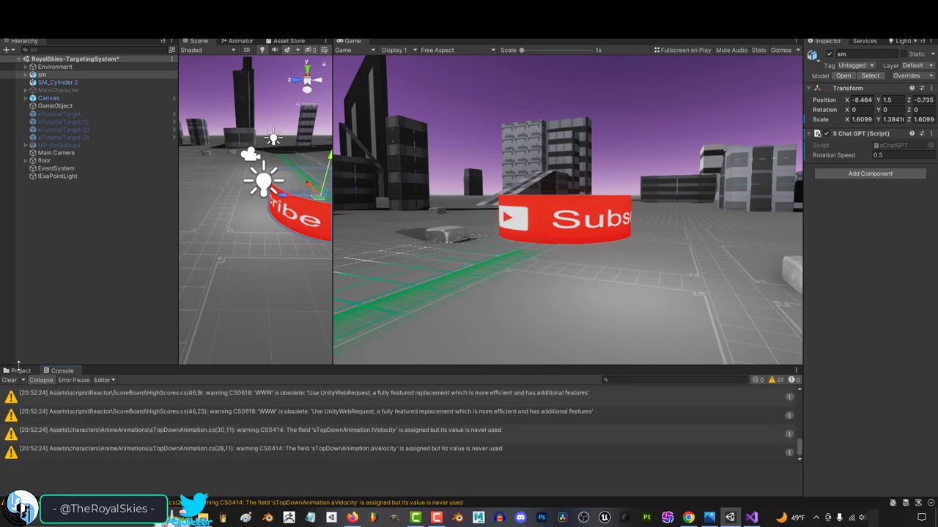
{"action": "left_click", "coordinate": [687, 518]}
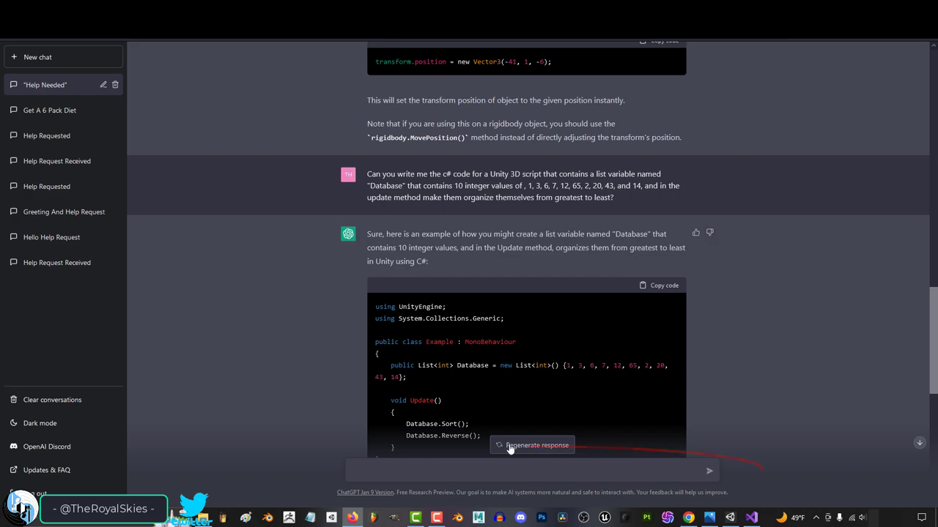
{"action": "type", "text": "You ARE WRON"}
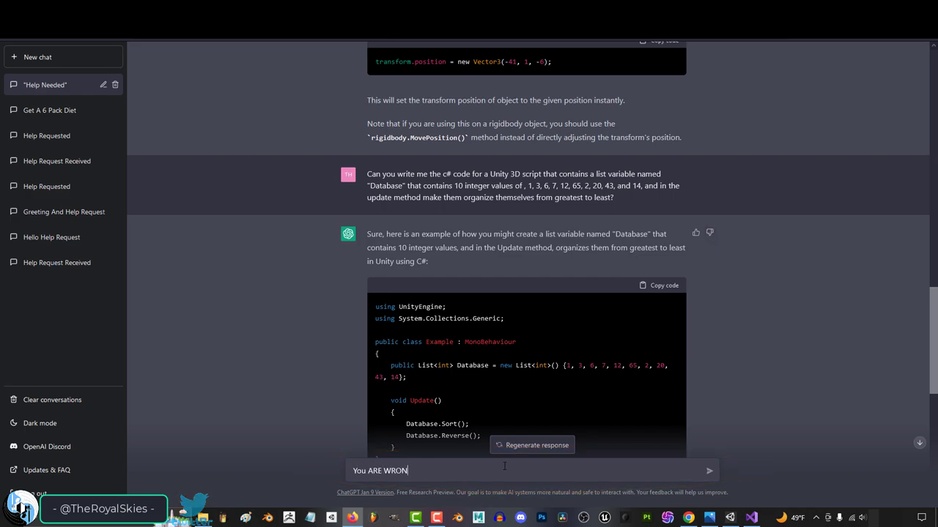
{"action": "type", "text": "G!!!!!!!!!"}
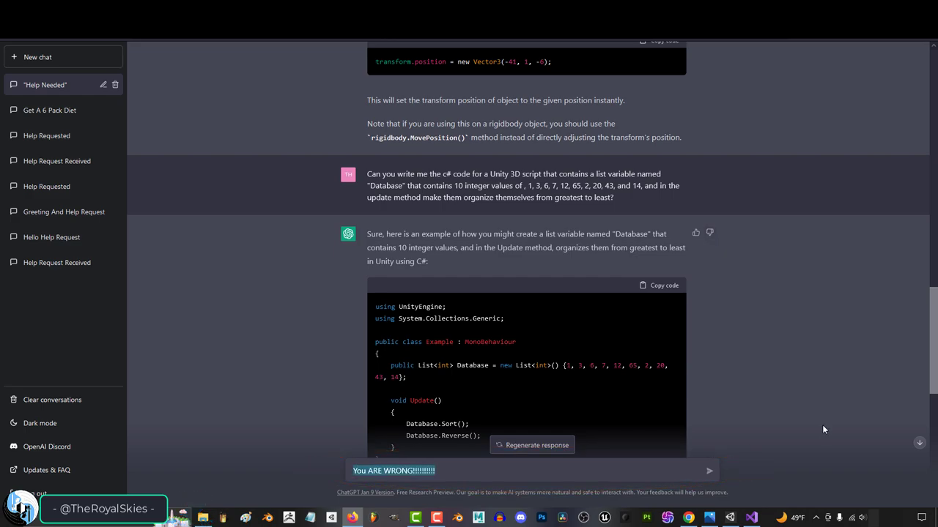